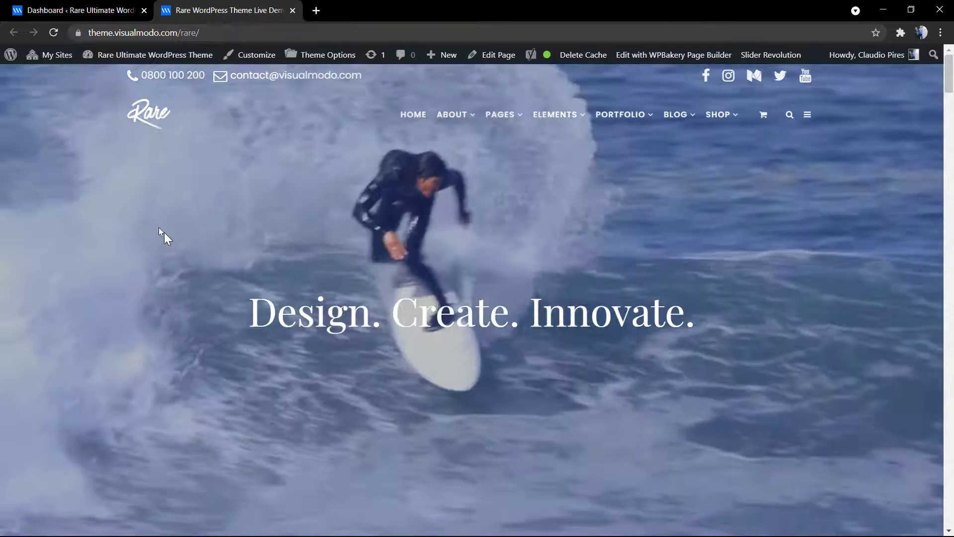
# Step: Switch from the live theme site to the WordPress admin dashboard
pyautogui.click(72, 10)
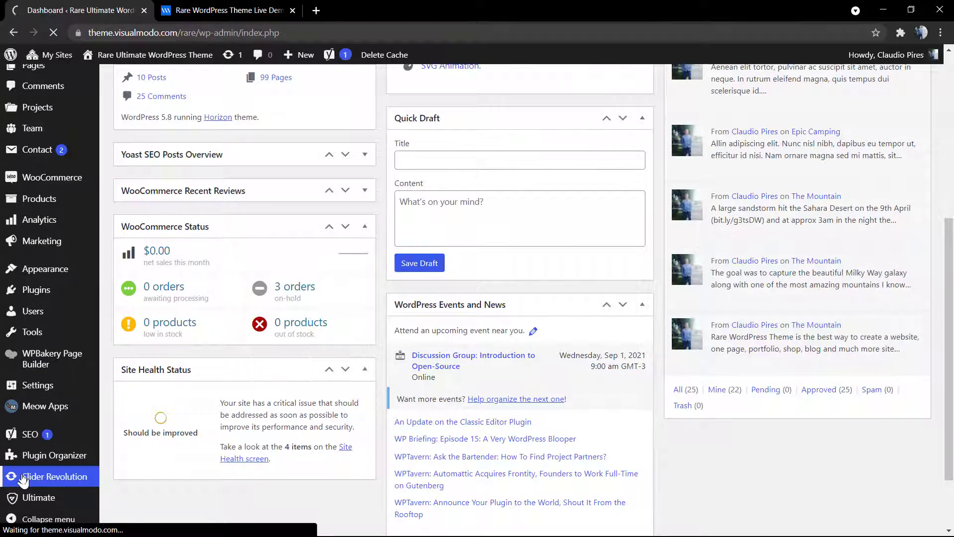
# Step: Show the slider modules overview and browse page 2 then back to page 1
pyautogui.click(54, 476)
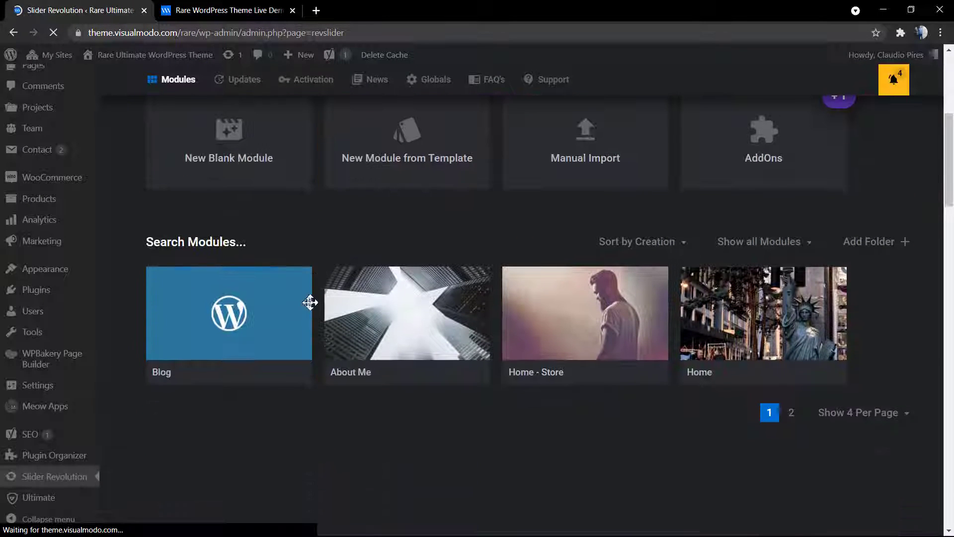
pyautogui.click(791, 413)
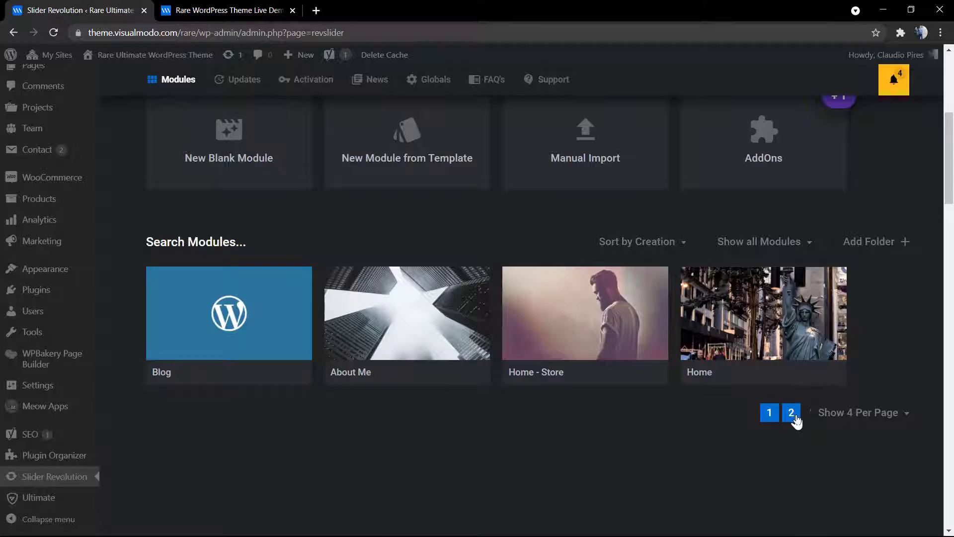
pyautogui.click(791, 413)
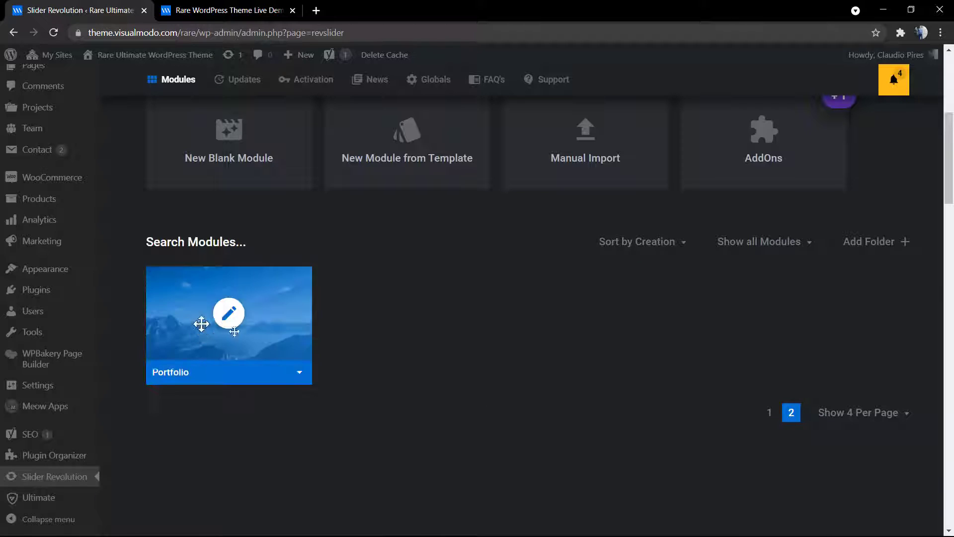
pyautogui.click(769, 412)
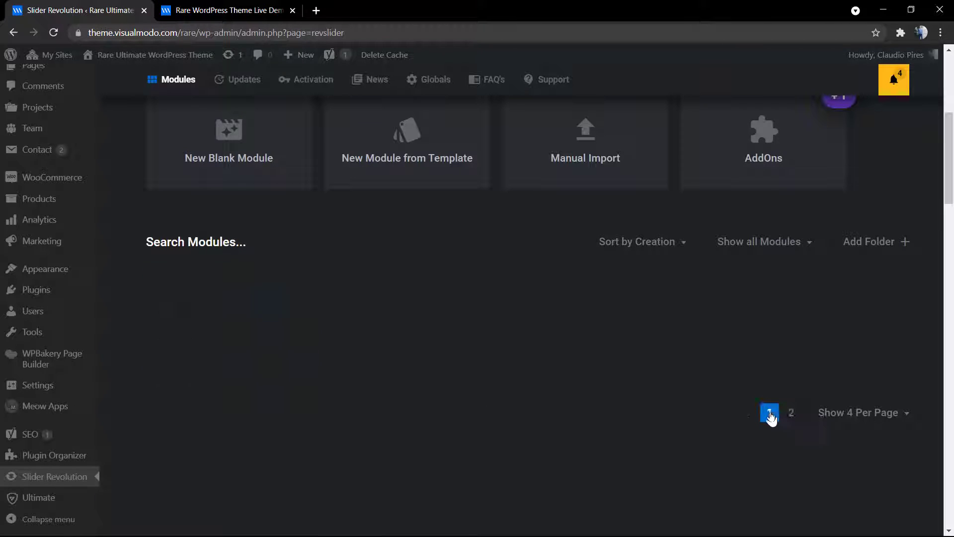
pyautogui.click(768, 412)
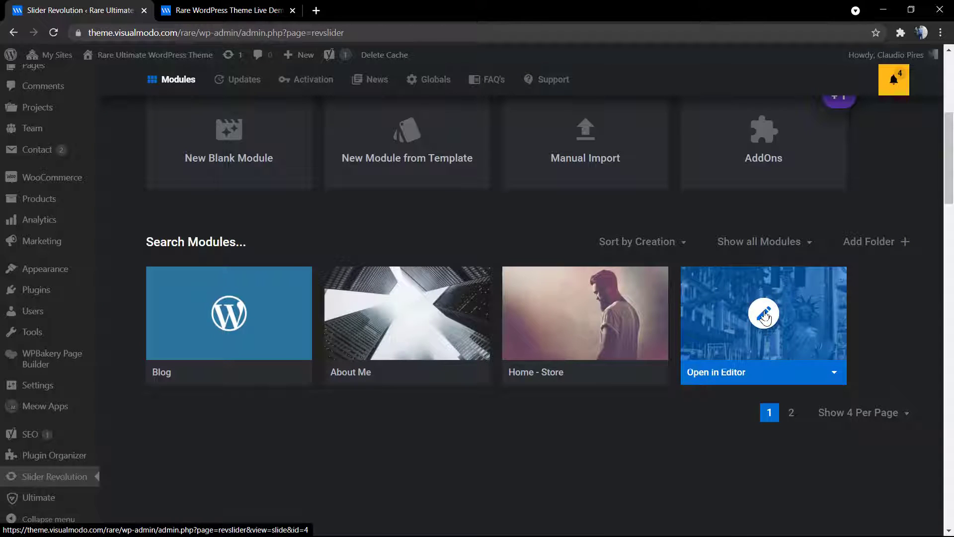
# Step: Edit the Home module and show the 'Design. Create. Innovate.' title layer's style settings
pyautogui.click(225, 10)
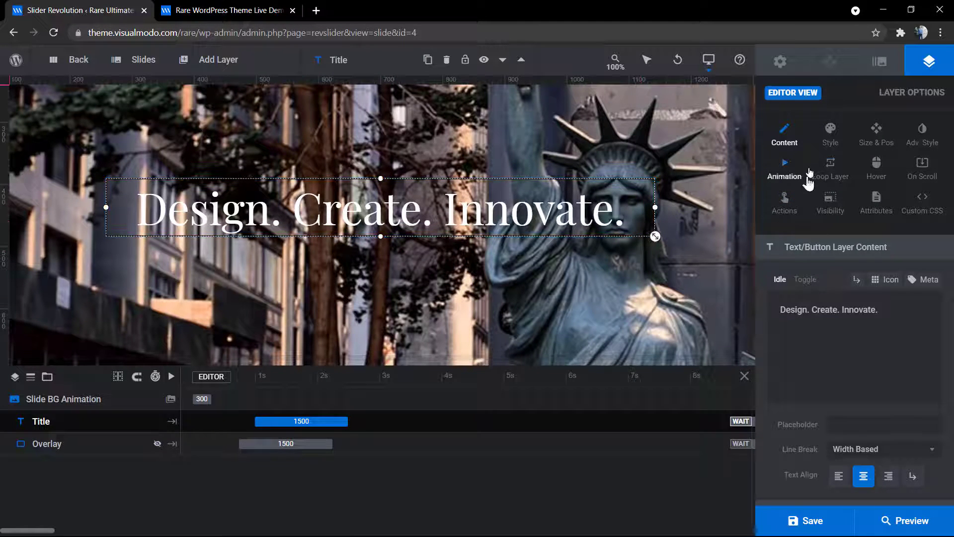
pyautogui.click(829, 132)
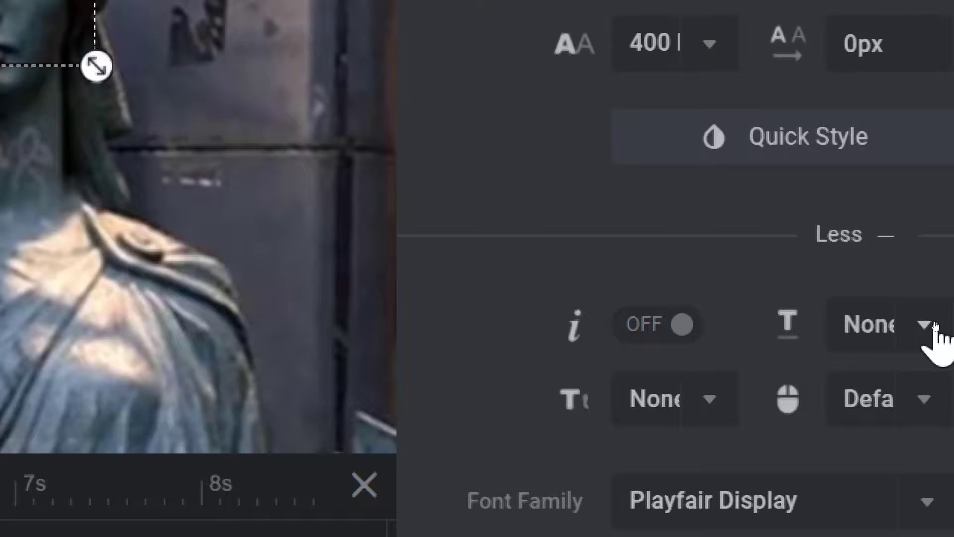
# Step: Try Overline then Underline on the title, then remove the decoration again
pyautogui.click(912, 322)
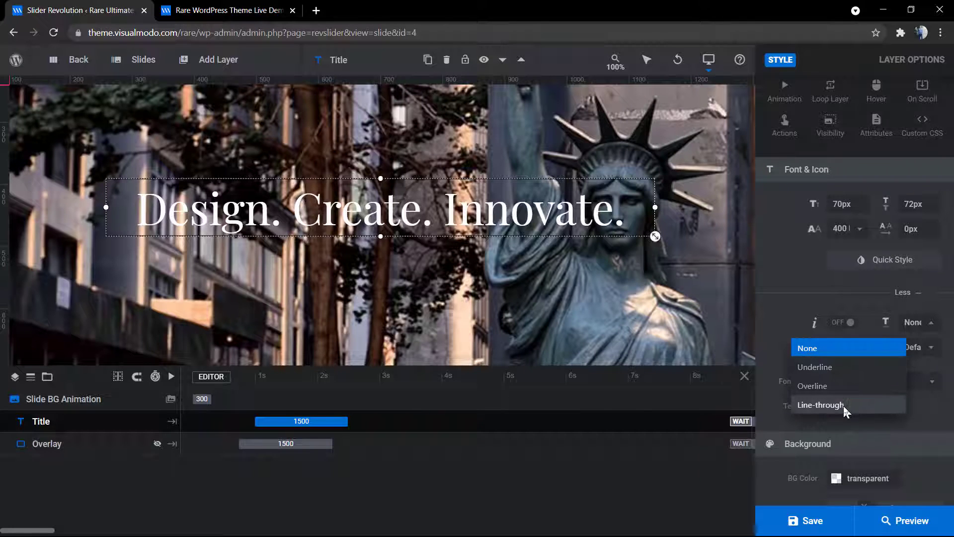
pyautogui.click(821, 405)
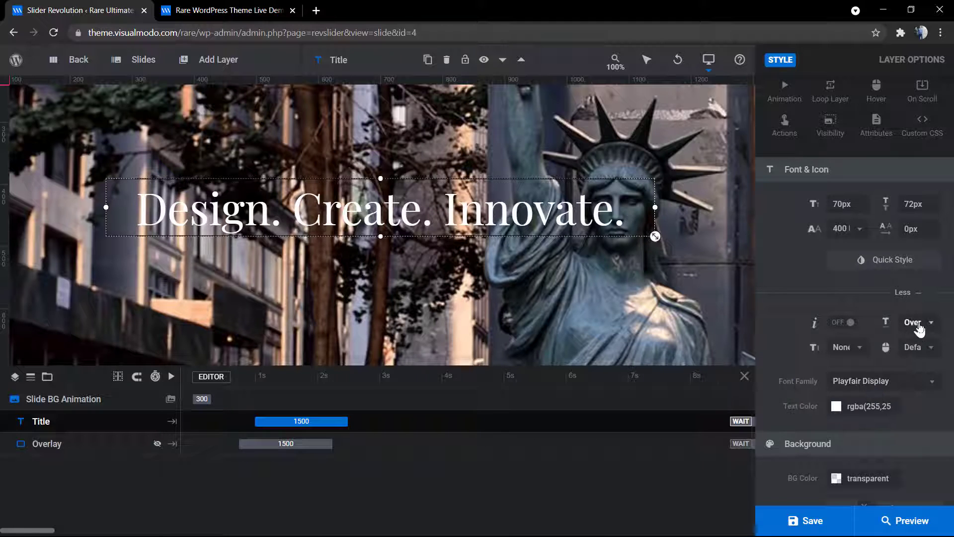
pyautogui.click(917, 322)
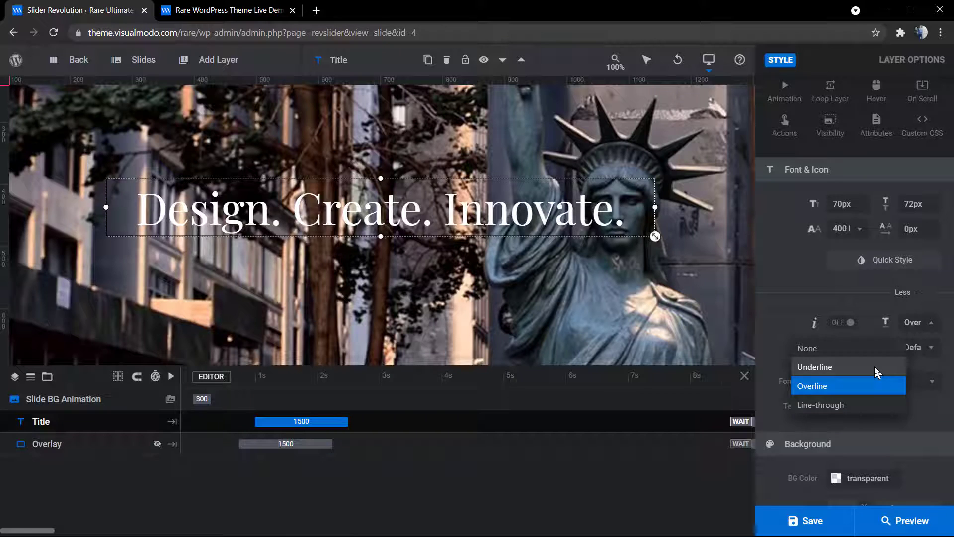
pyautogui.click(813, 367)
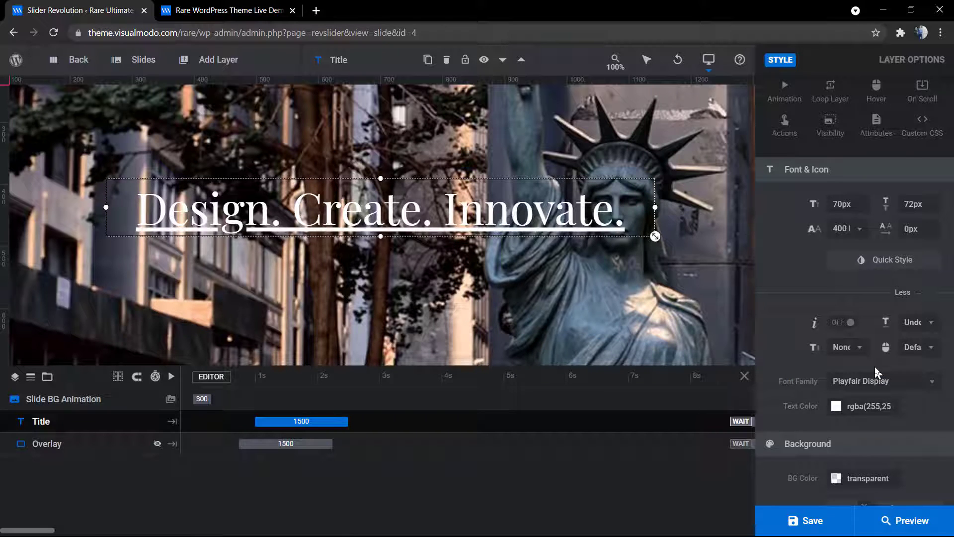
pyautogui.moveTo(876, 359)
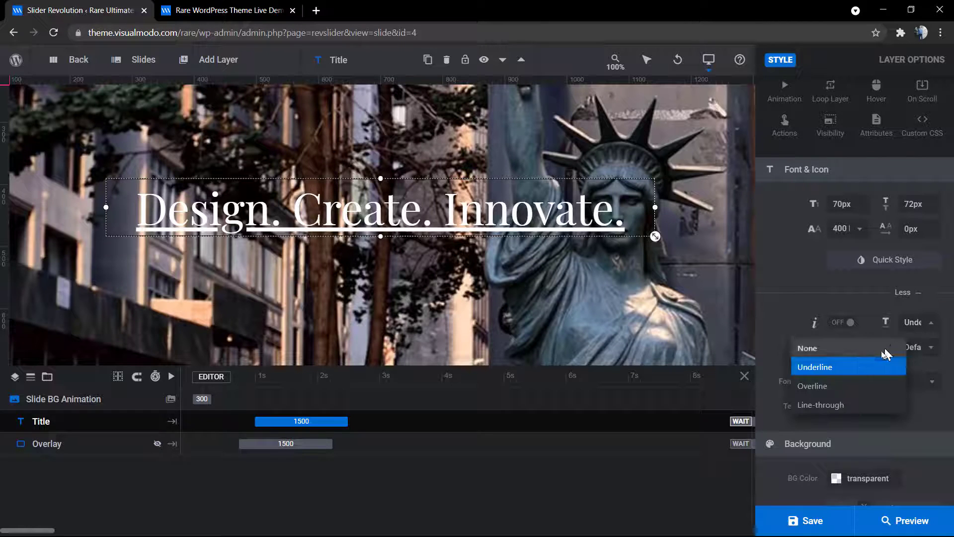
pyautogui.click(875, 132)
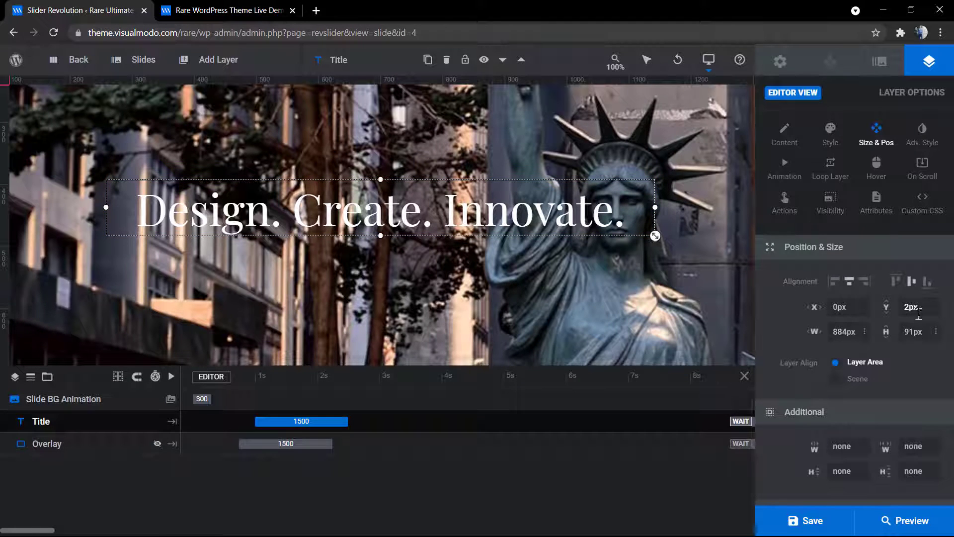
# Step: Set the title's text decoration to Underline in its style settings
pyautogui.click(912, 307)
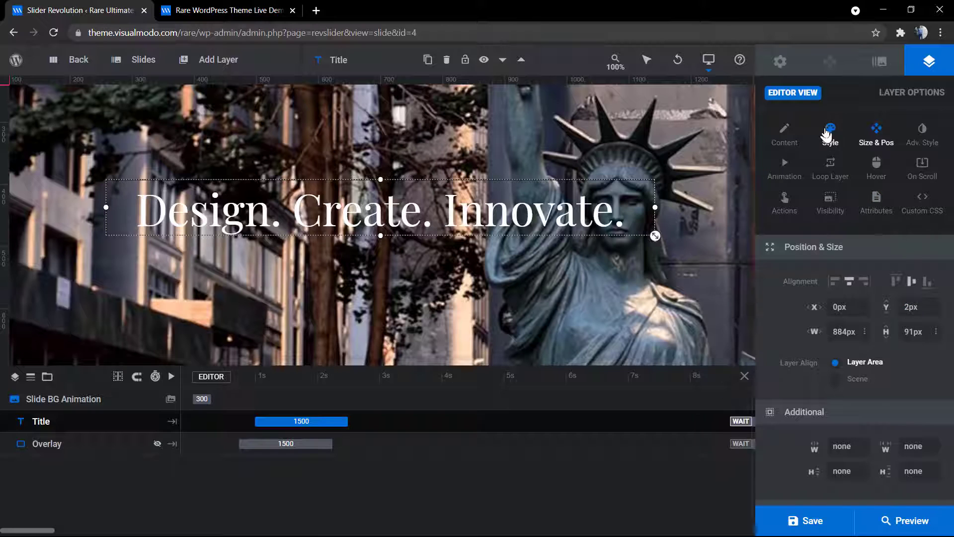
pyautogui.click(828, 132)
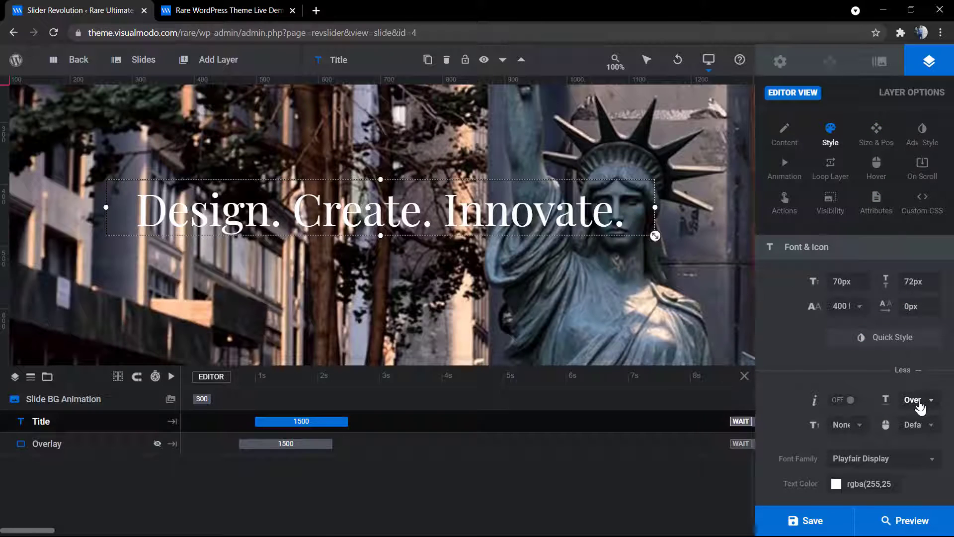
pyautogui.click(915, 400)
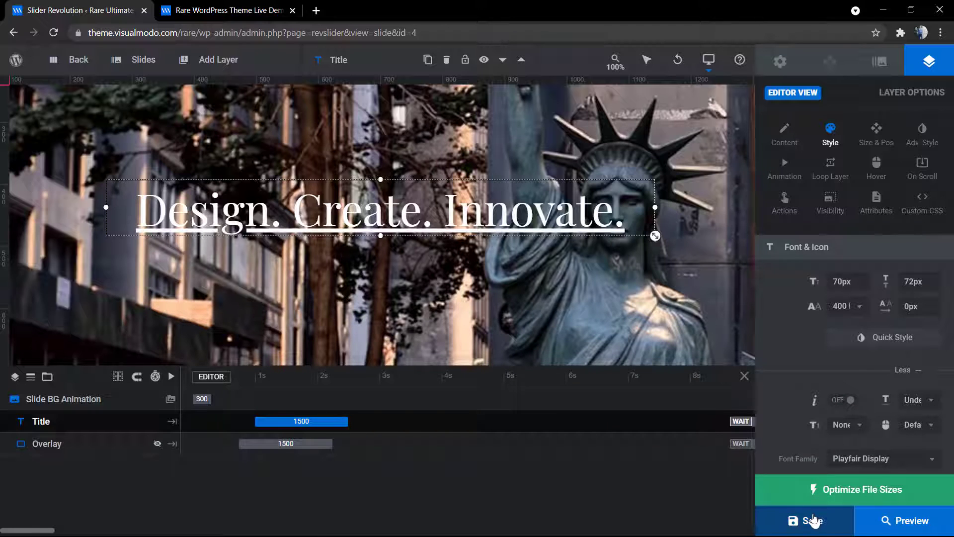
pyautogui.moveTo(817, 499)
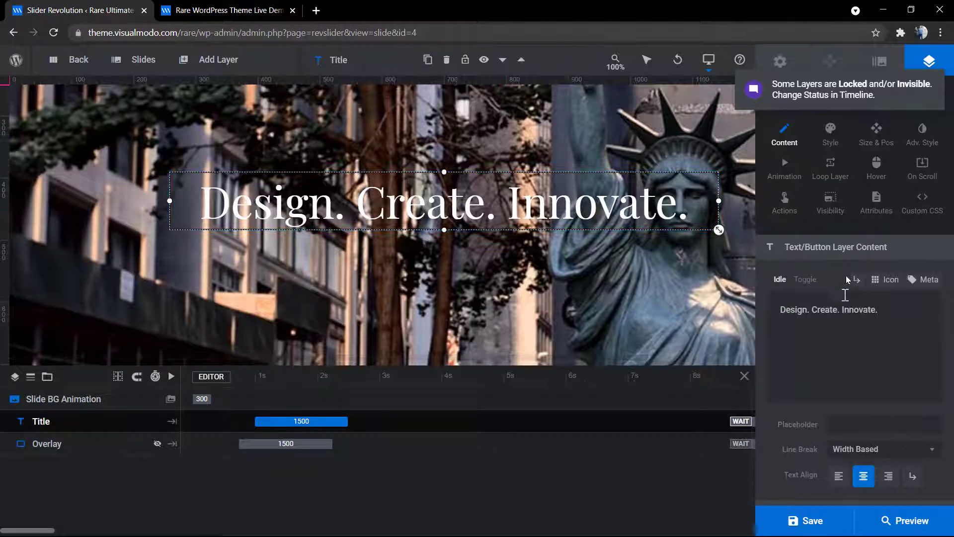
# Step: Leave the reloaded title's text decoration at None and show its selectability choices
pyautogui.click(828, 128)
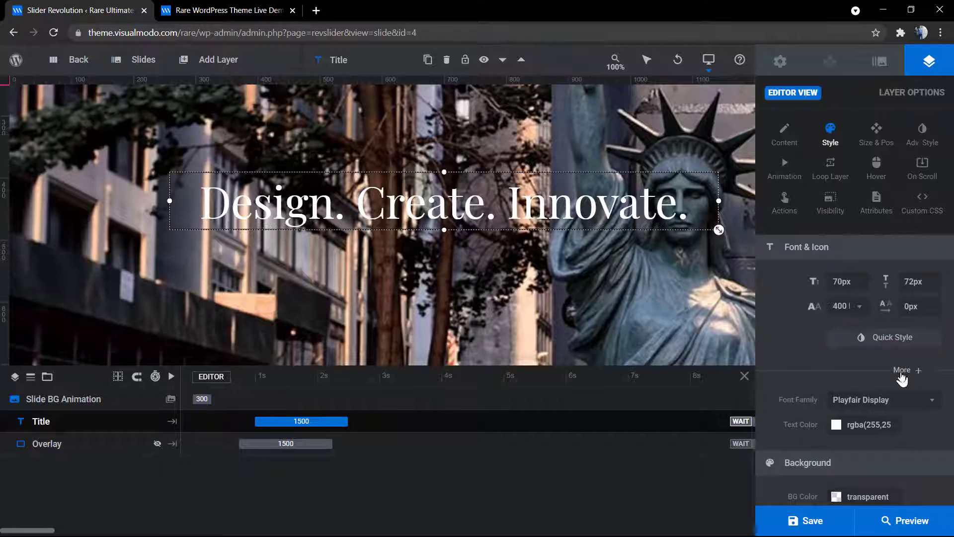
pyautogui.click(904, 370)
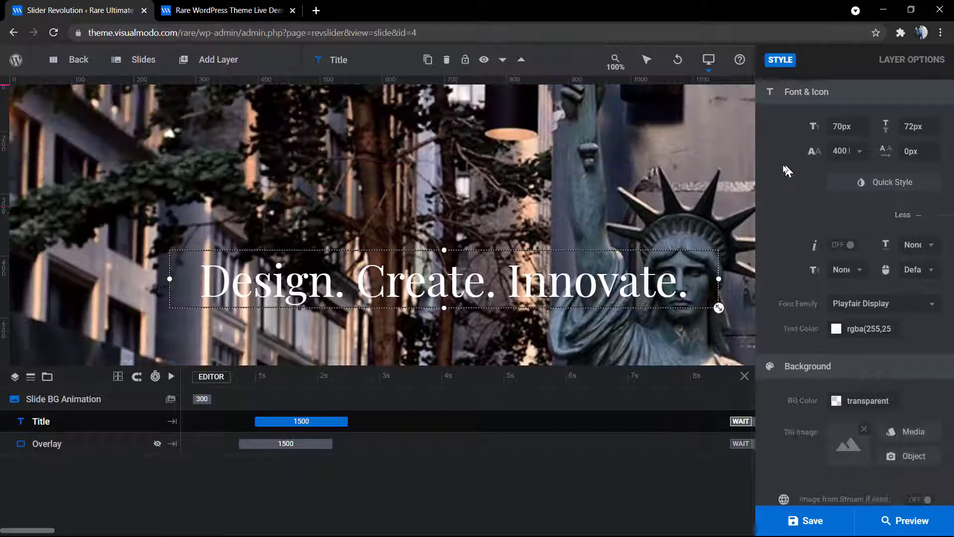
pyautogui.moveTo(444, 280); pyautogui.dragTo(444, 201)
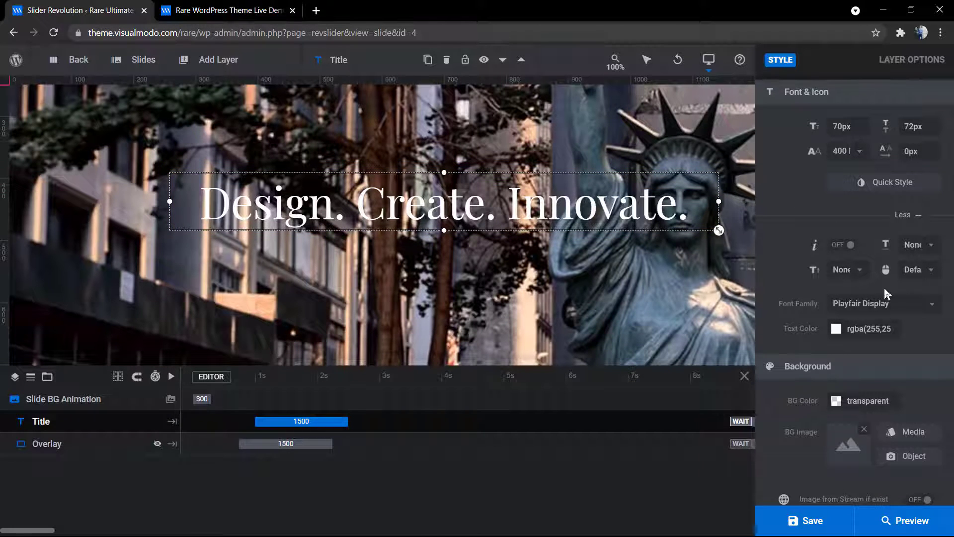
pyautogui.scroll(-3)
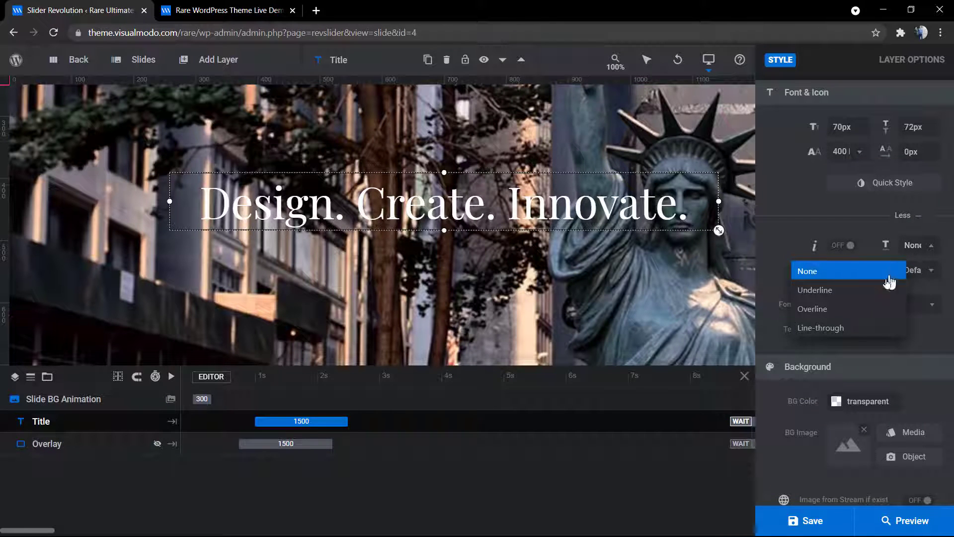
pyautogui.click(807, 270)
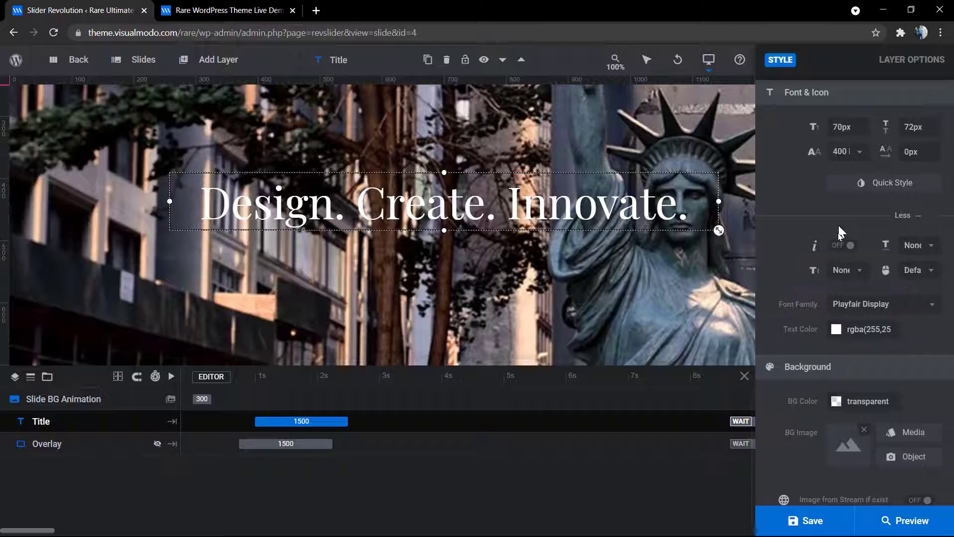
pyautogui.click(918, 269)
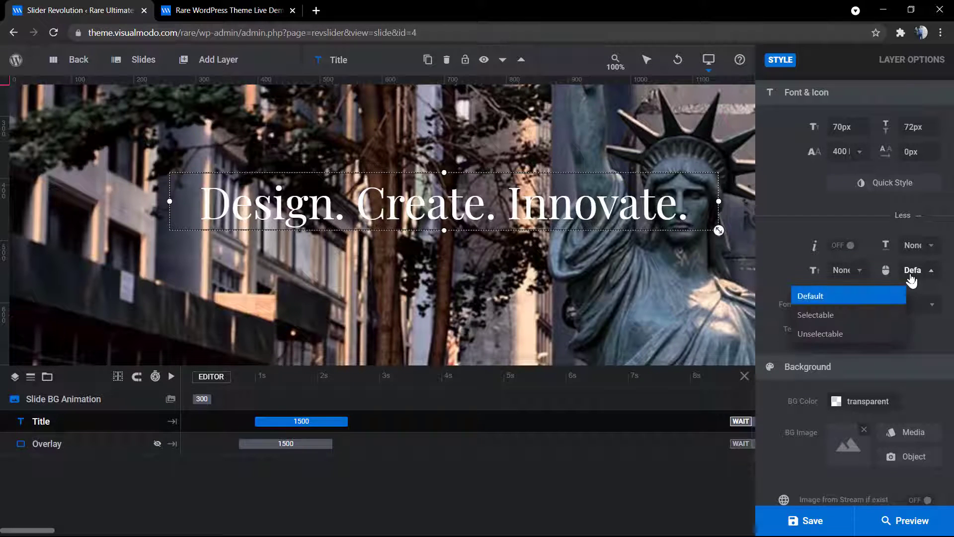